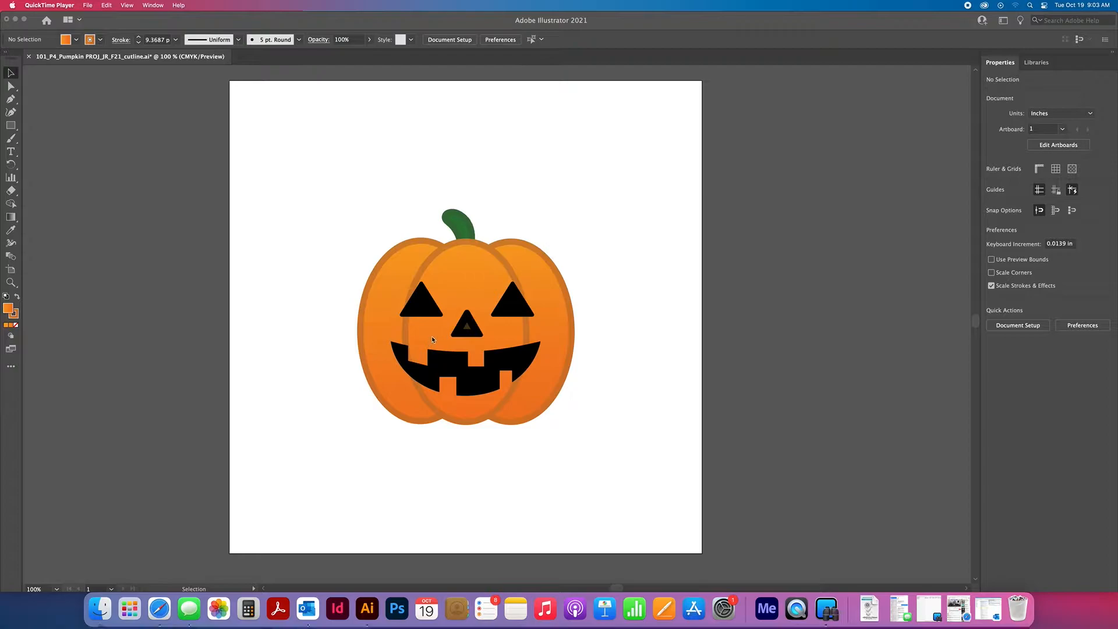
mouse_move(451, 352)
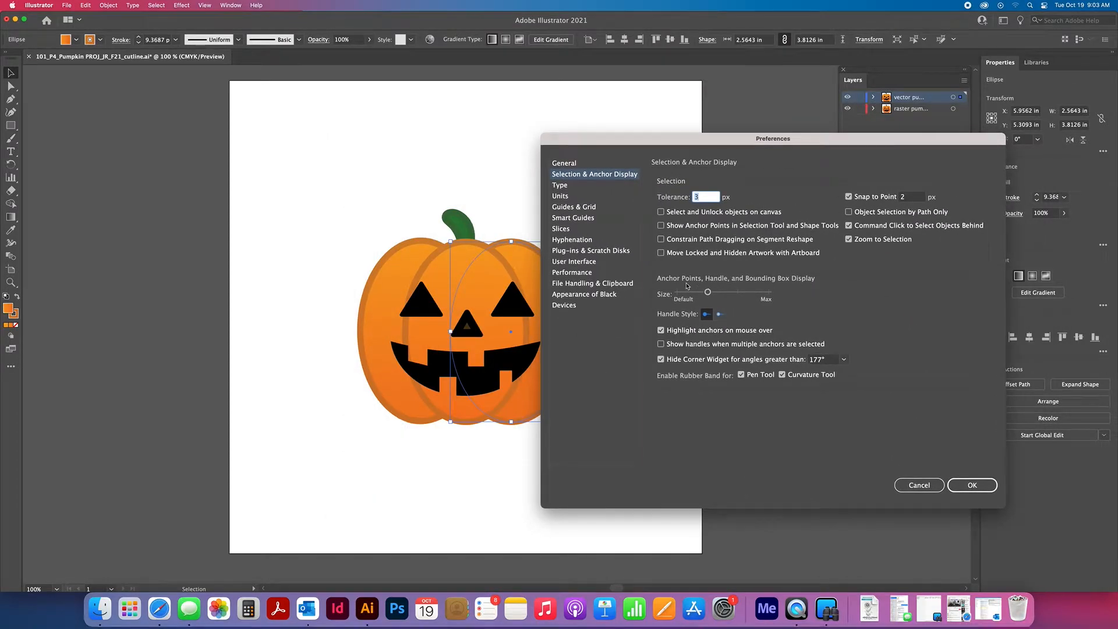
- Open the Layers panel and Selection & Anchor Display preferences over the vector and raster pumpkin
click(972, 485)
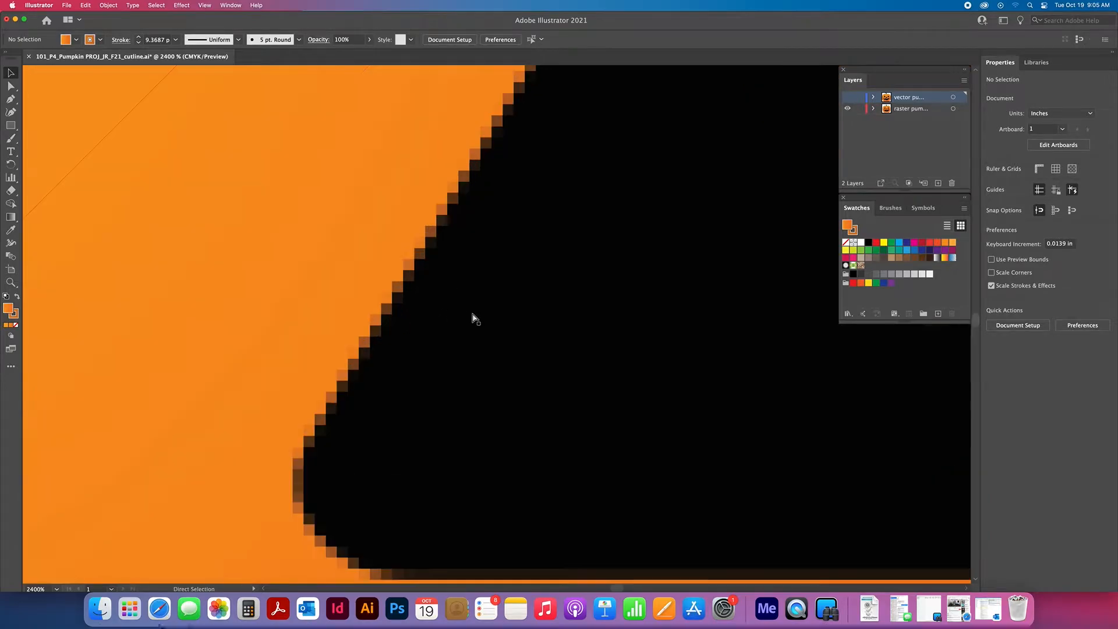
- Hide the vector pumpkin layer and zoom to 2400% on the raster pumpkin's pixelated edge
click(822, 307)
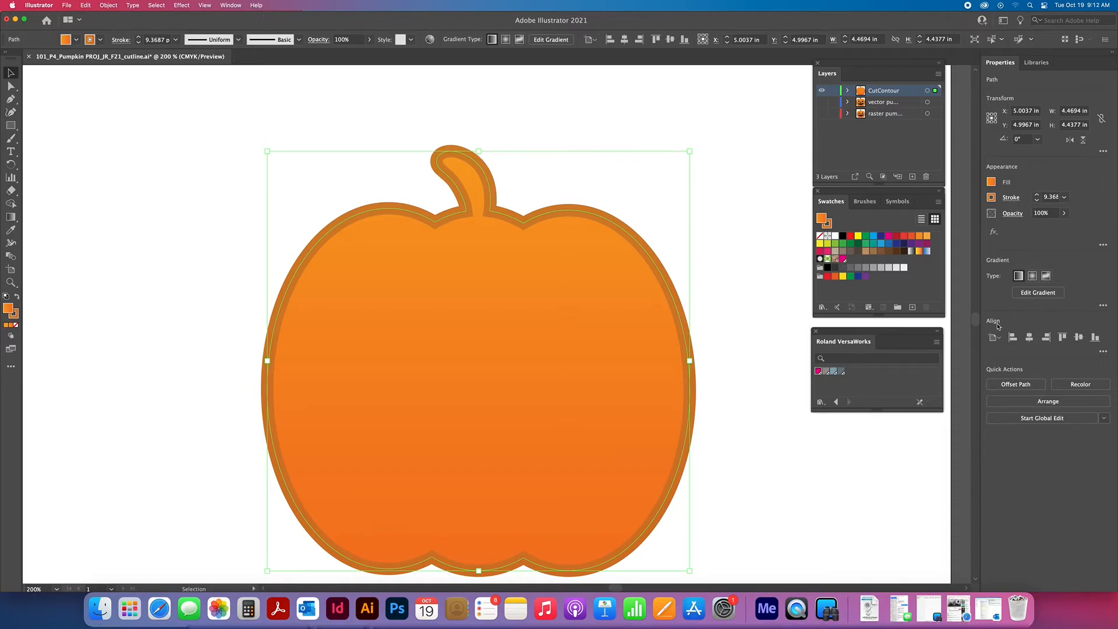
mouse_move(687, 123)
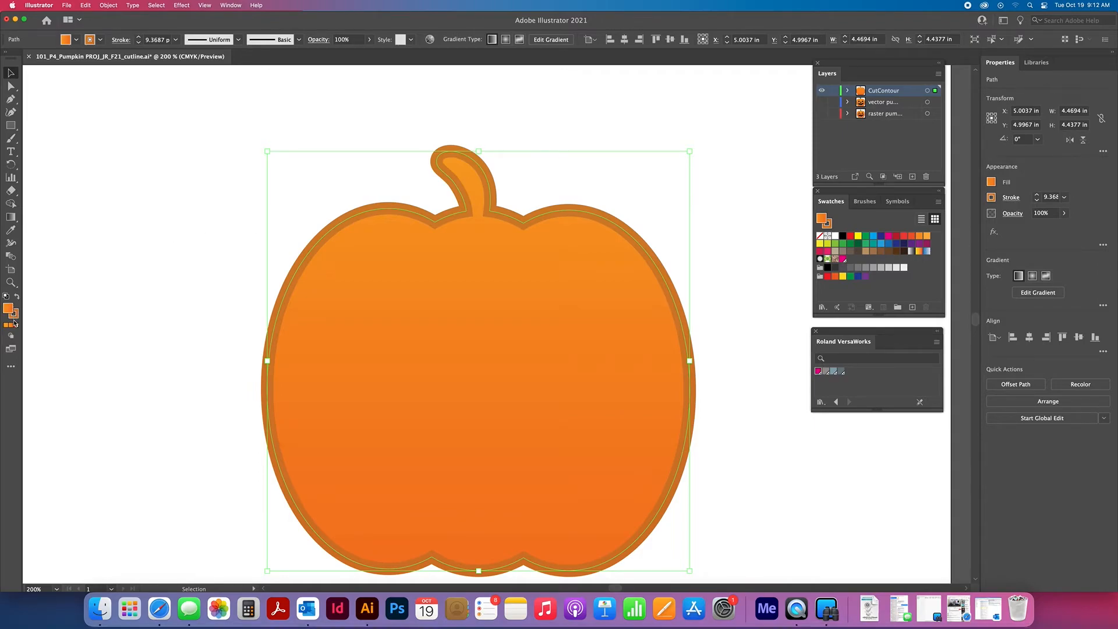
- Give the outline path no fill and a 1 pt magenta CutContour stroke
click(108, 5)
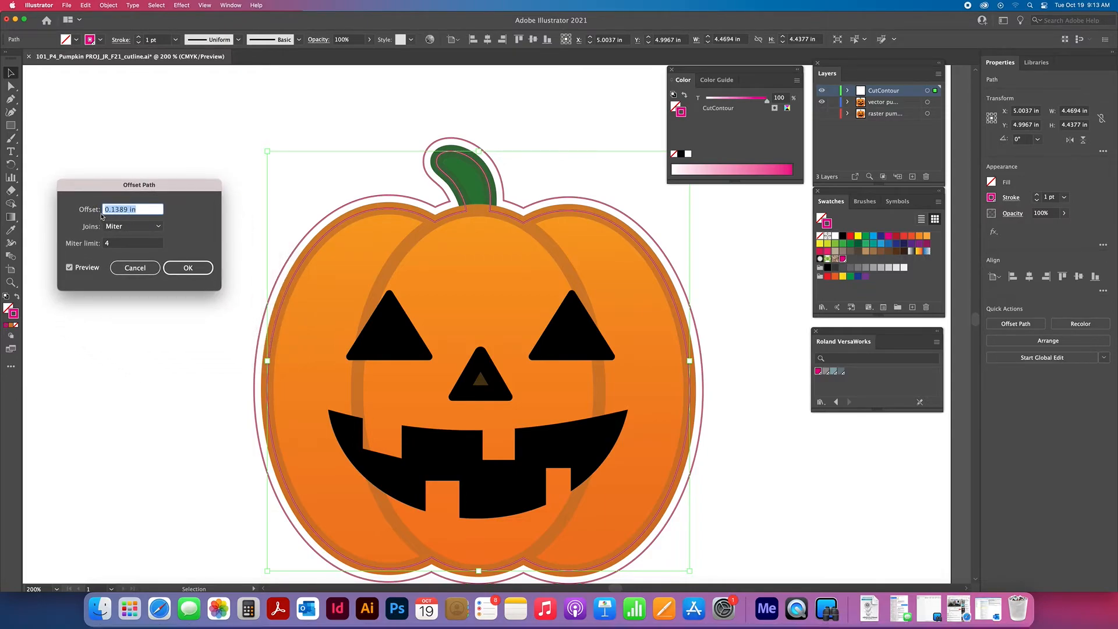
- Offset the CutContour path by 0.25 in with Miter joins
click(188, 268)
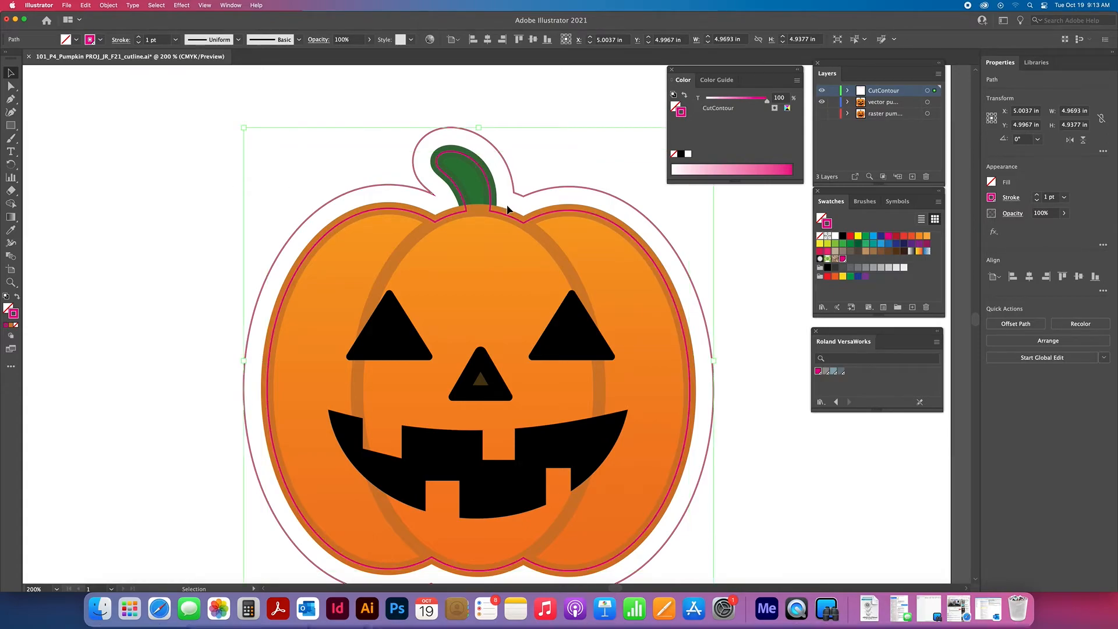